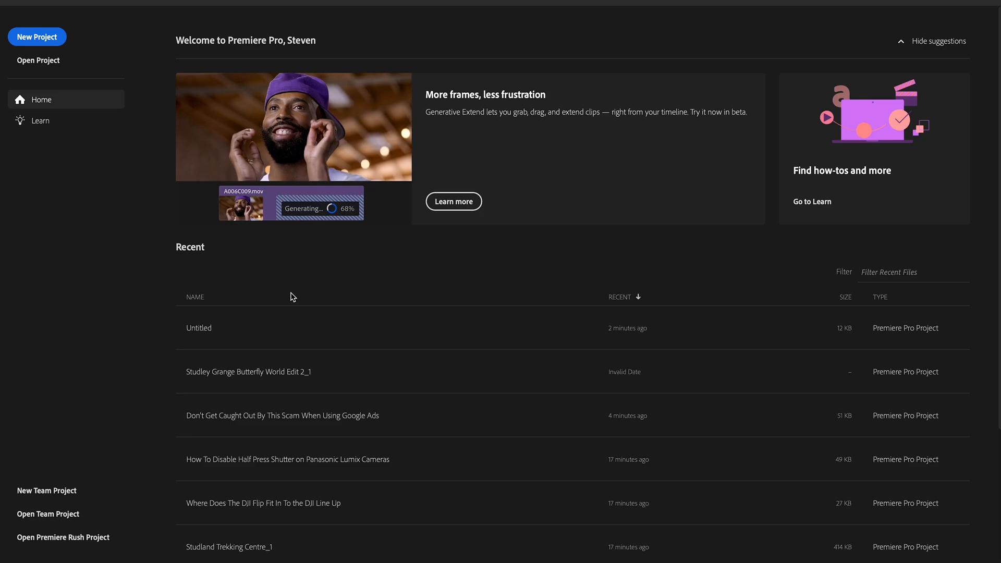
mouse_move(68, 140)
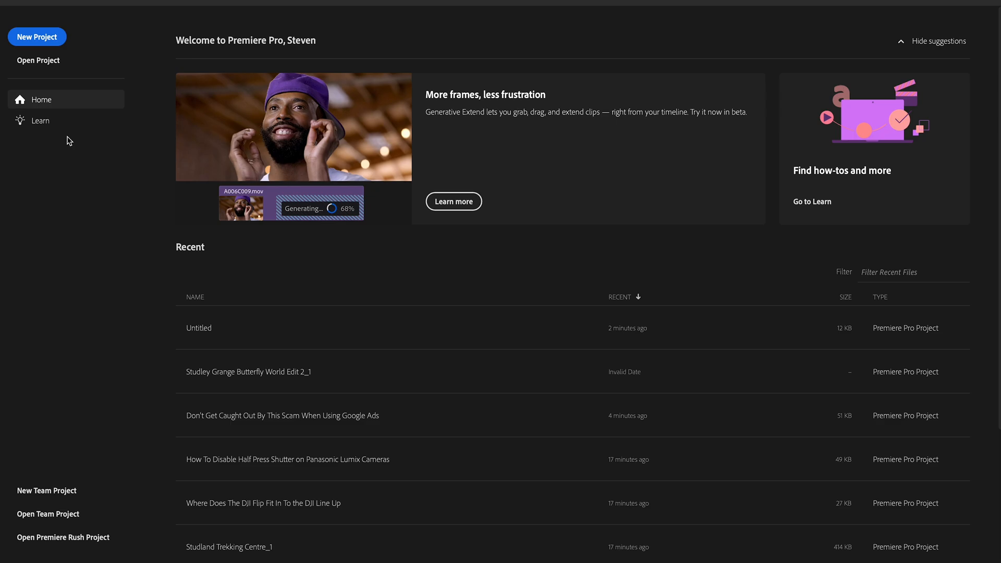
mouse_move(258, 261)
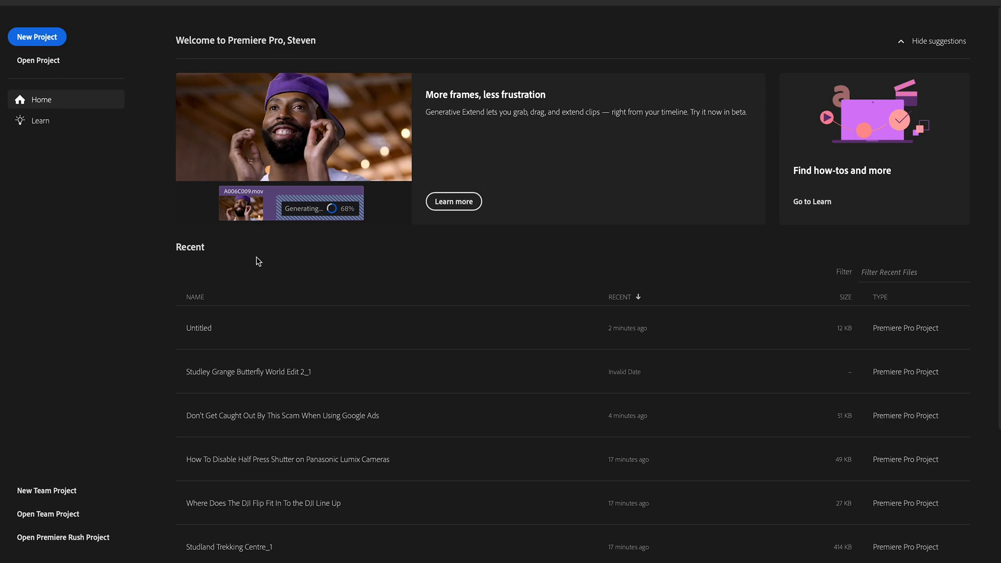
mouse_move(425, 242)
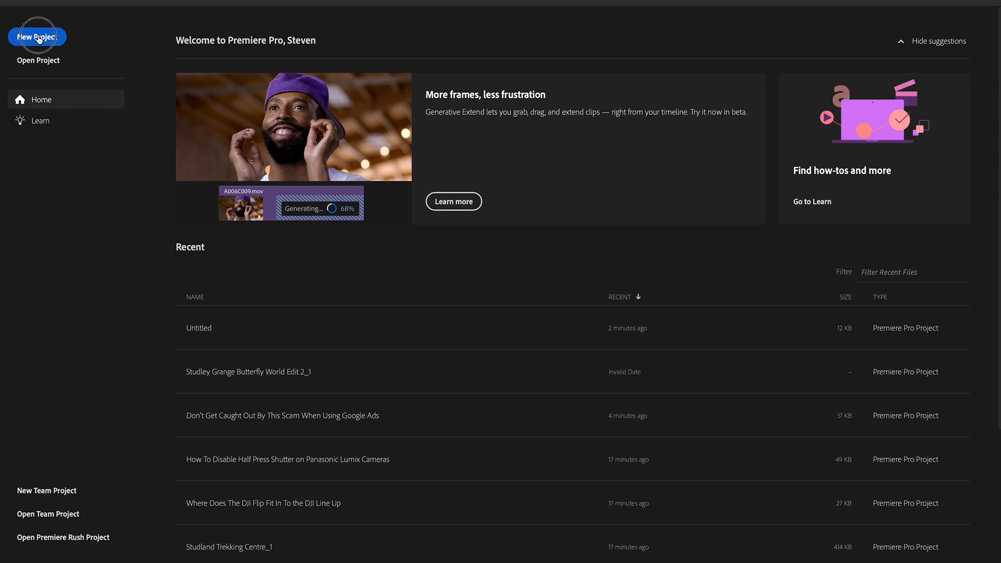
Start a new project and pick clip A002_C052_0922T7_001 as its footage
click(37, 36)
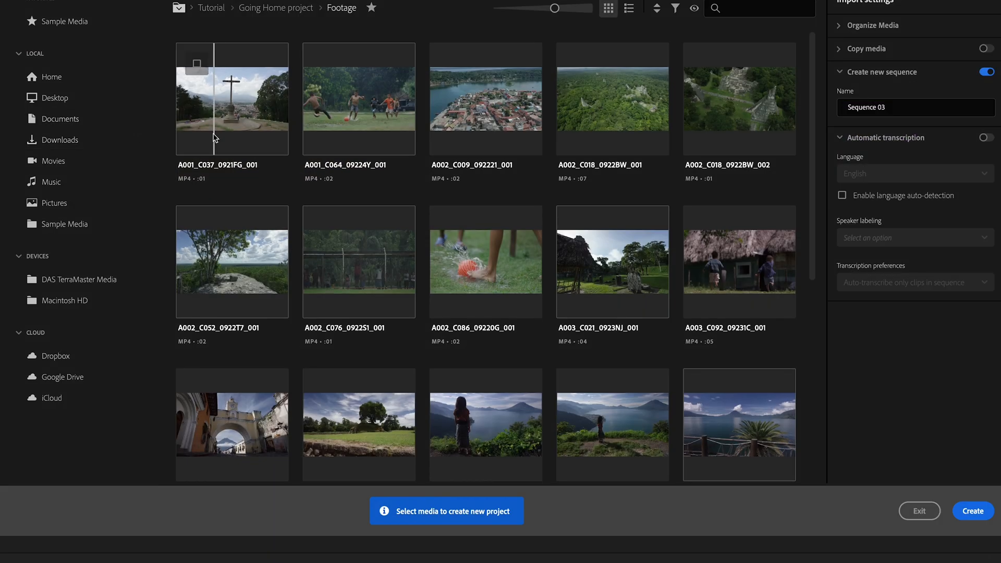
click(231, 260)
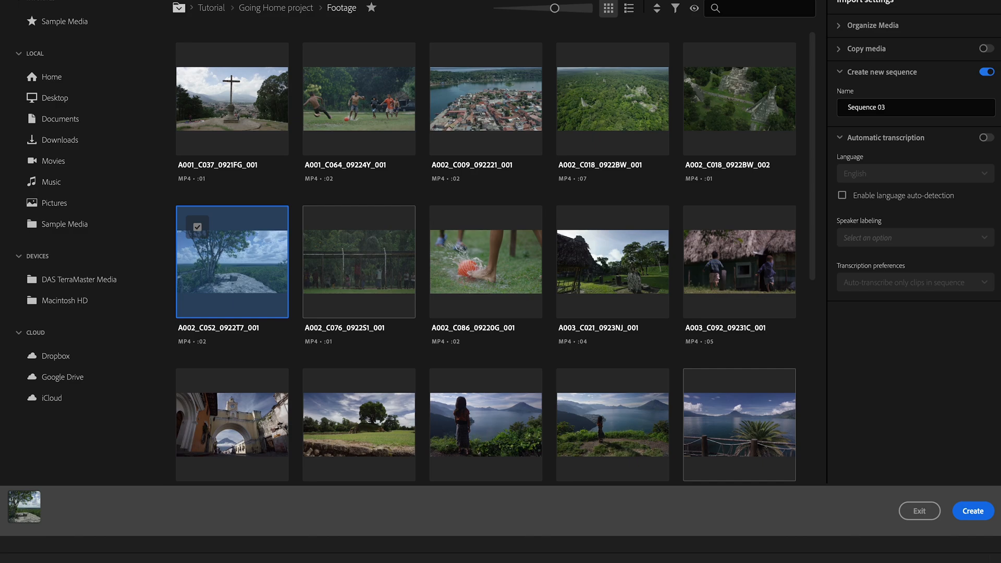
mouse_move(912, 496)
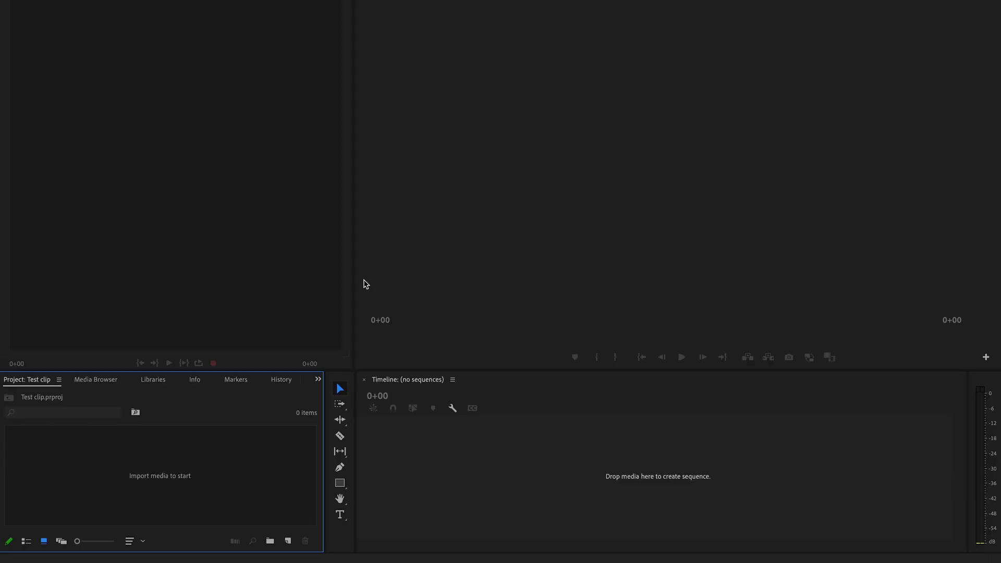
mouse_move(588, 122)
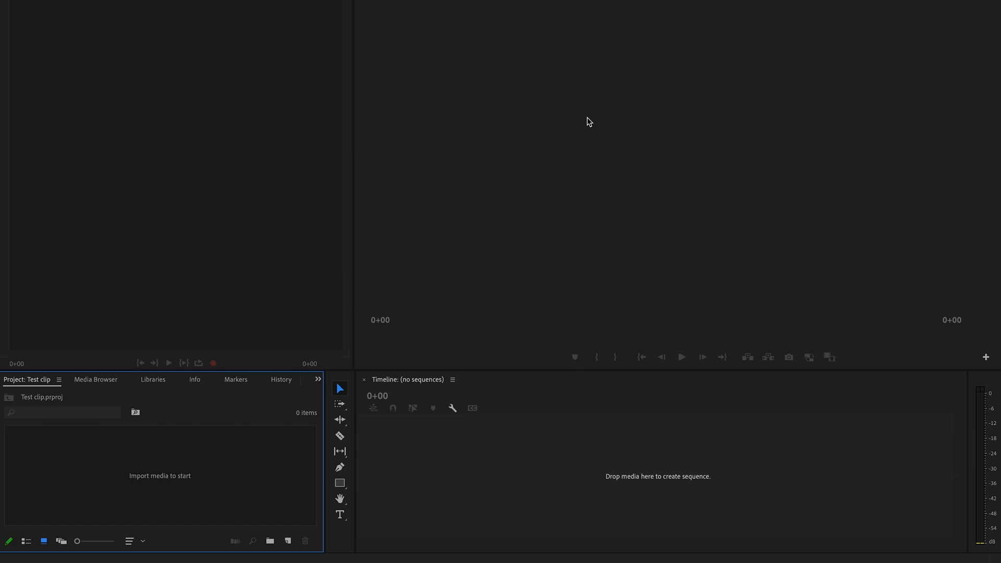
mouse_move(469, 176)
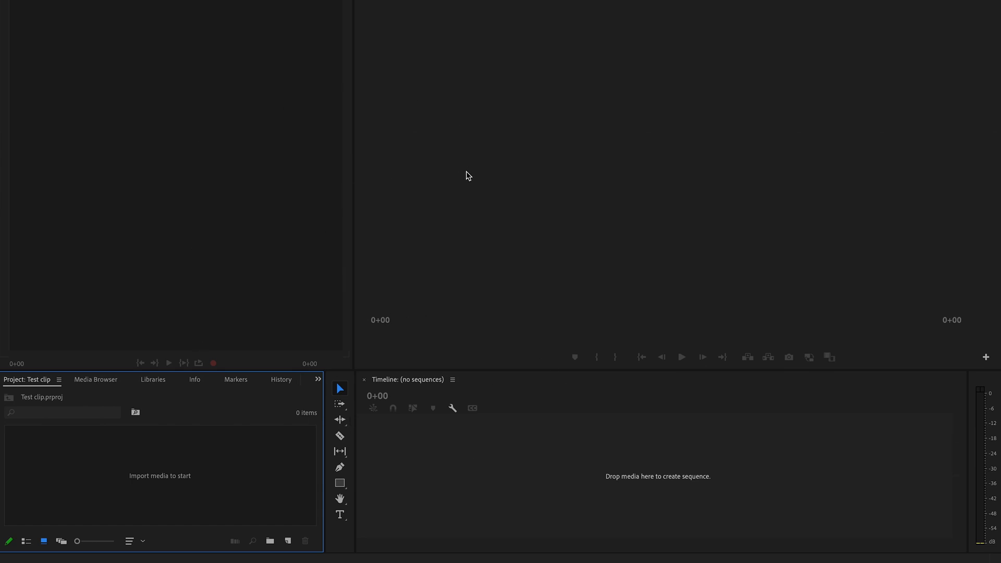
mouse_move(441, 460)
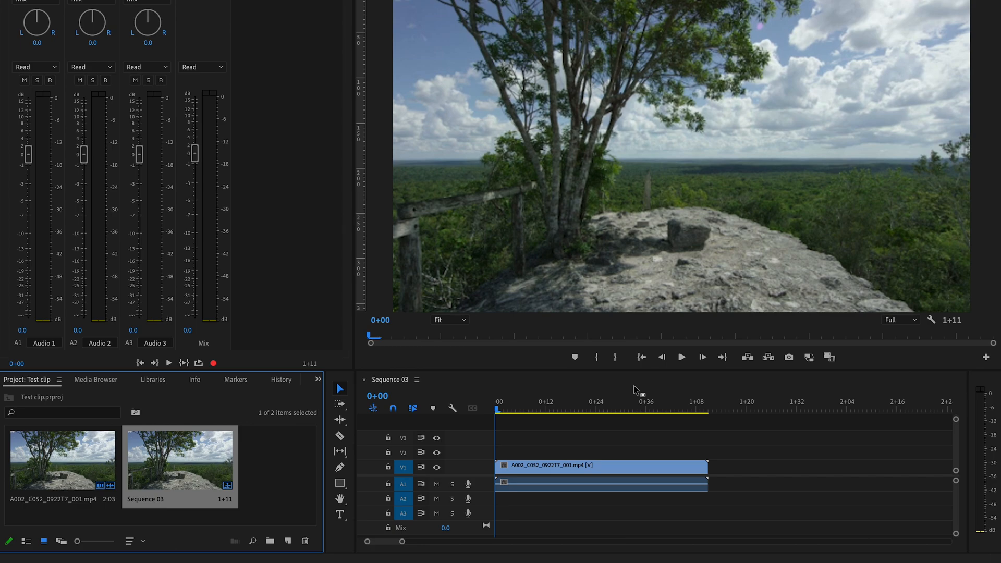
Activate the Sequence 03 timeline holding the two-second tree clip
click(683, 410)
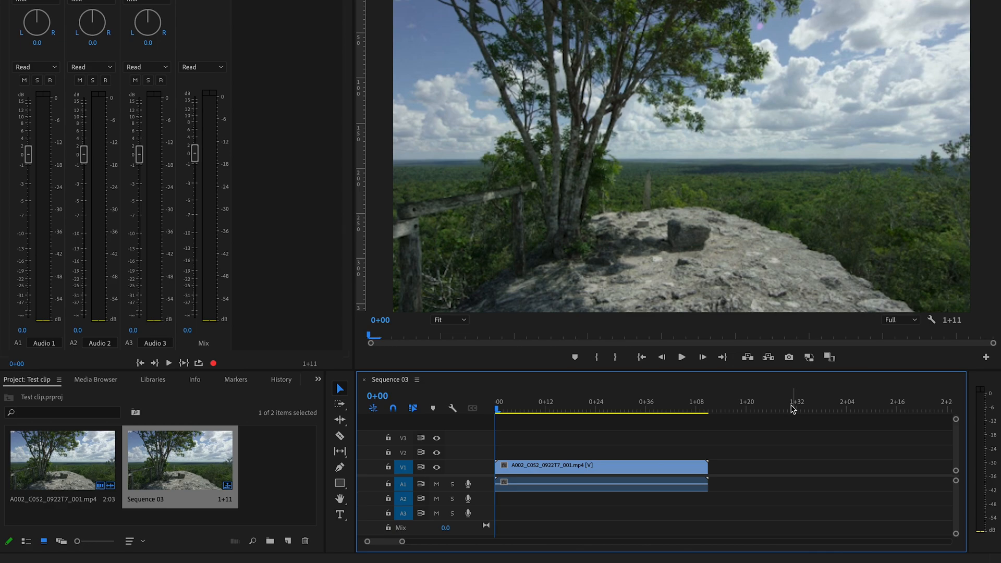
mouse_move(532, 419)
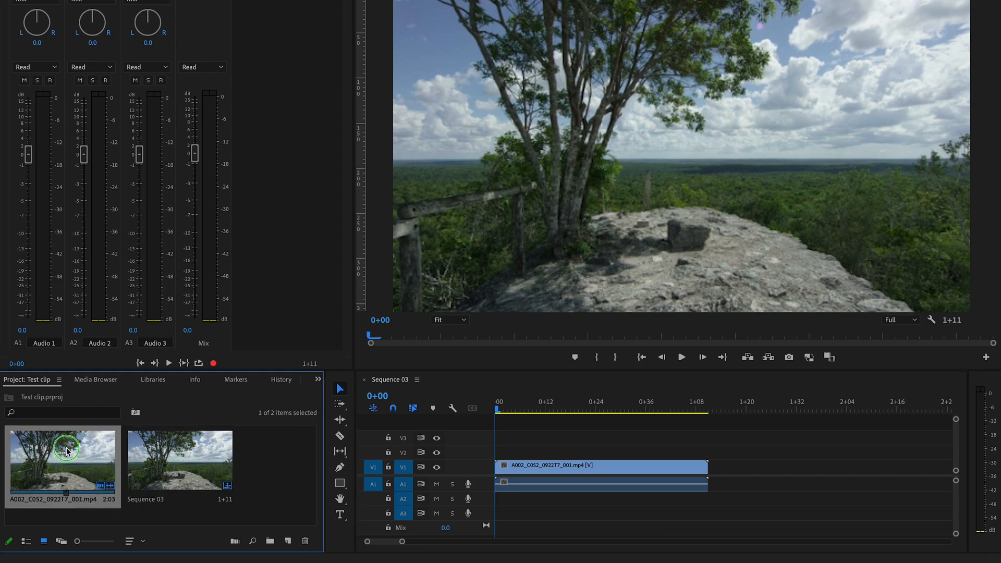
right_click(61, 458)
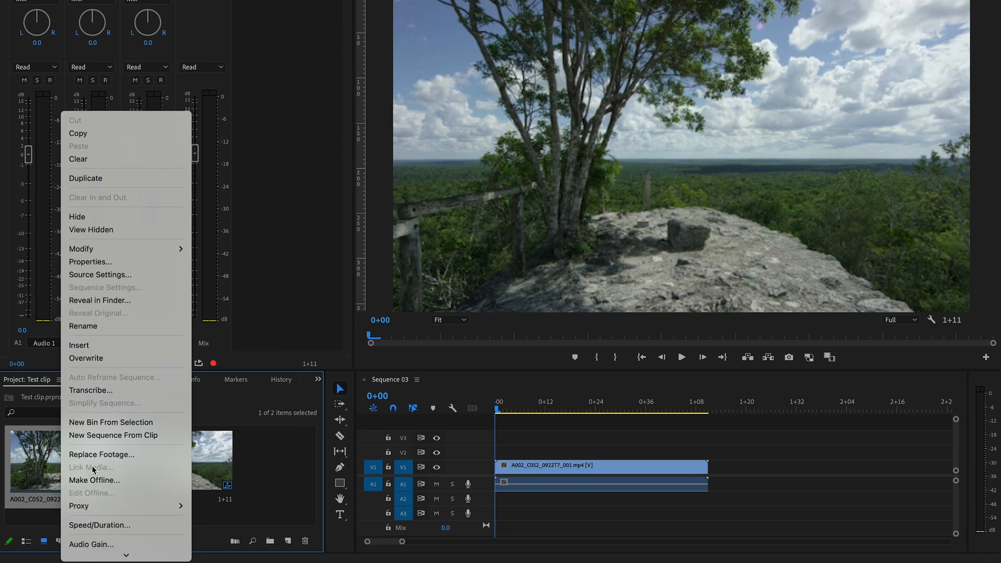
mouse_move(112, 294)
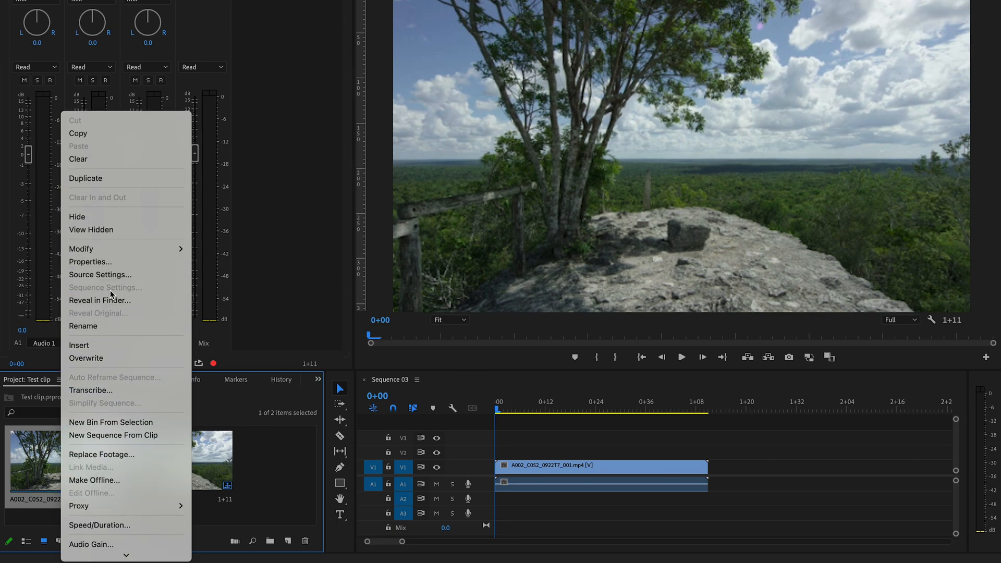
mouse_move(90, 262)
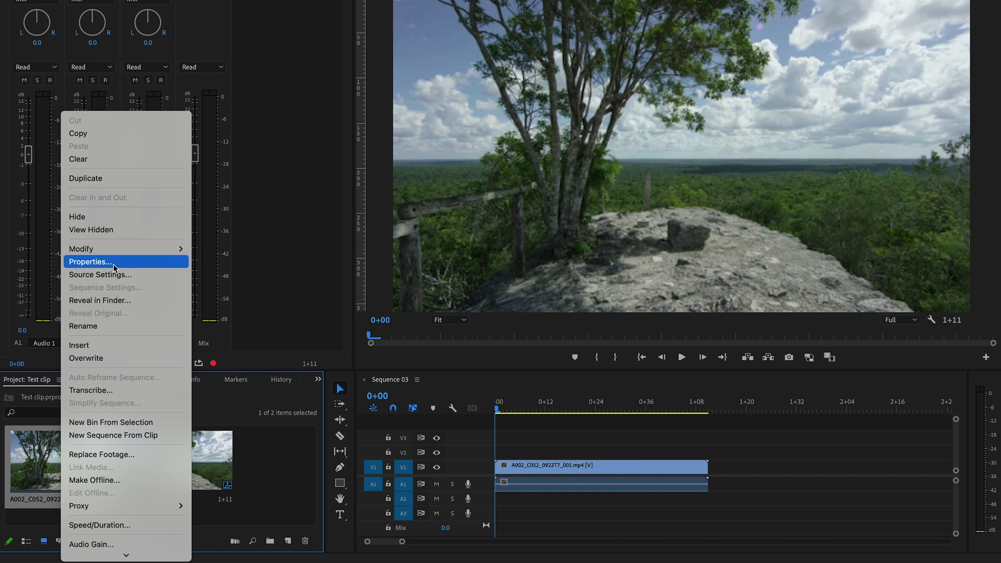
click(89, 262)
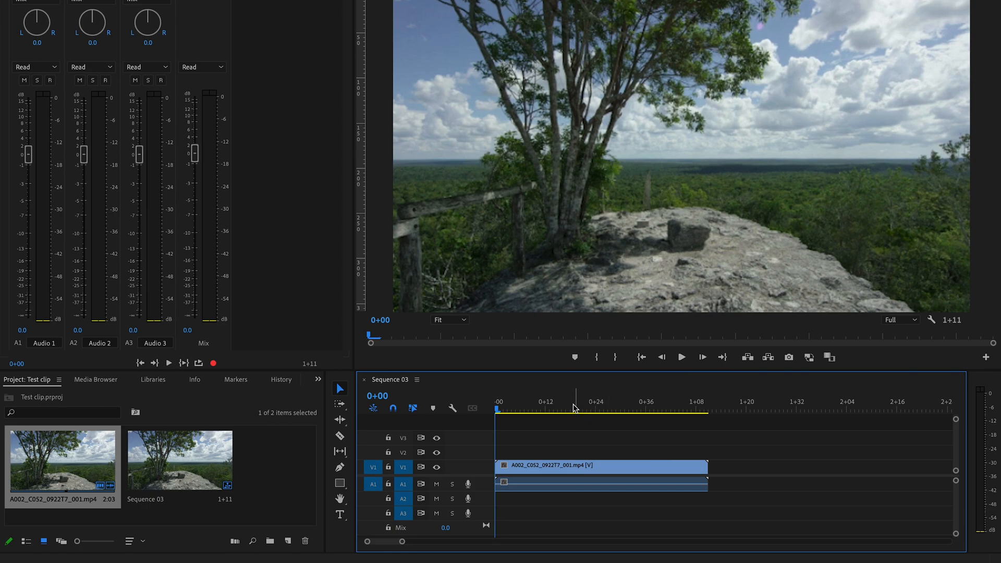
Turn on Time Ruler Numbers and switch the ruler to Show Audio Time Units
right_click(571, 406)
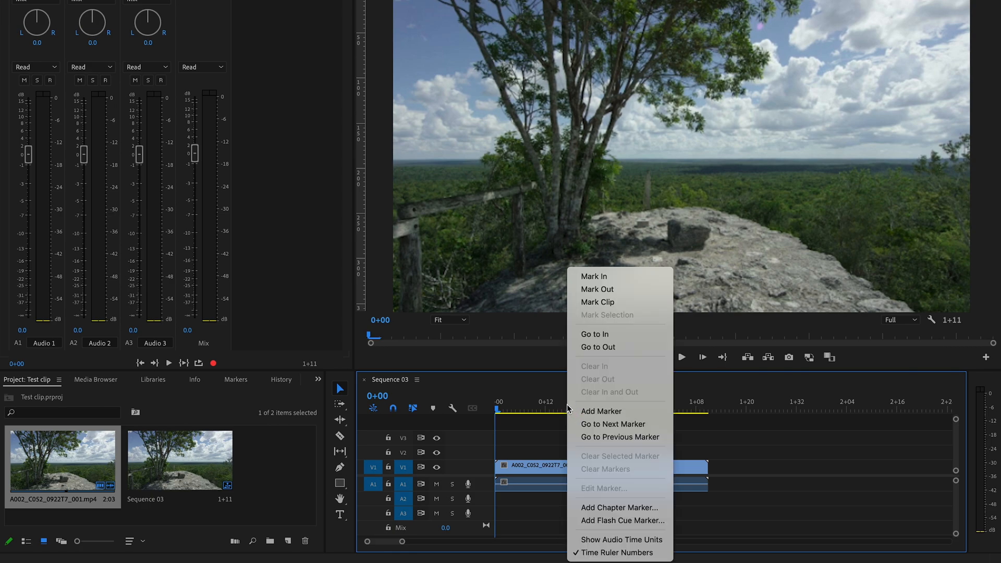
mouse_move(615, 553)
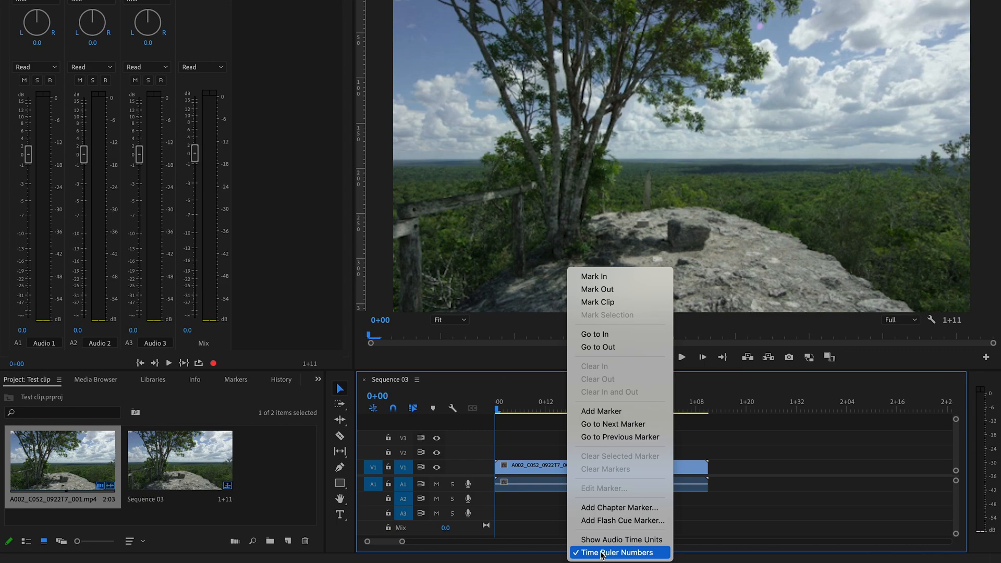
click(617, 552)
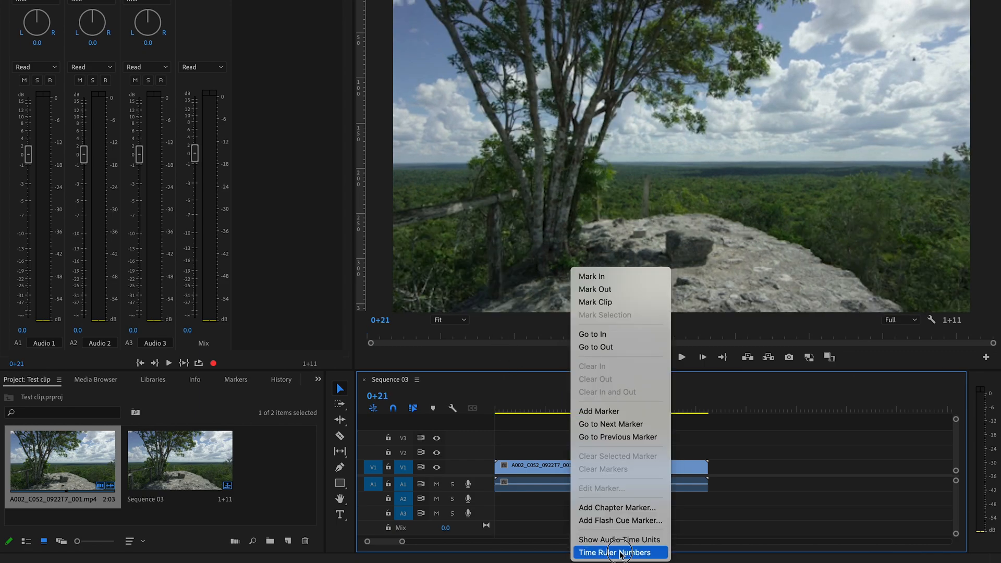
click(618, 552)
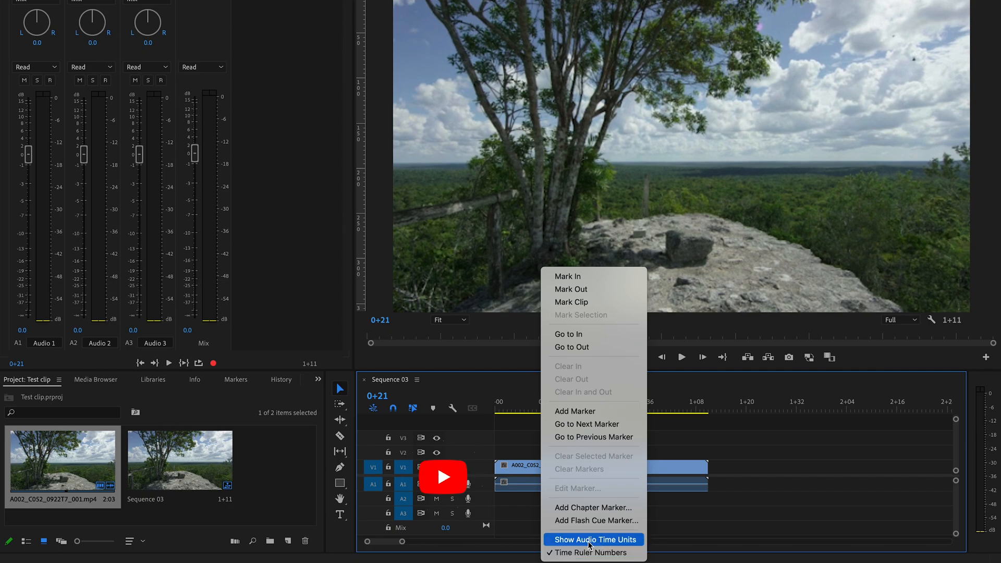
click(593, 540)
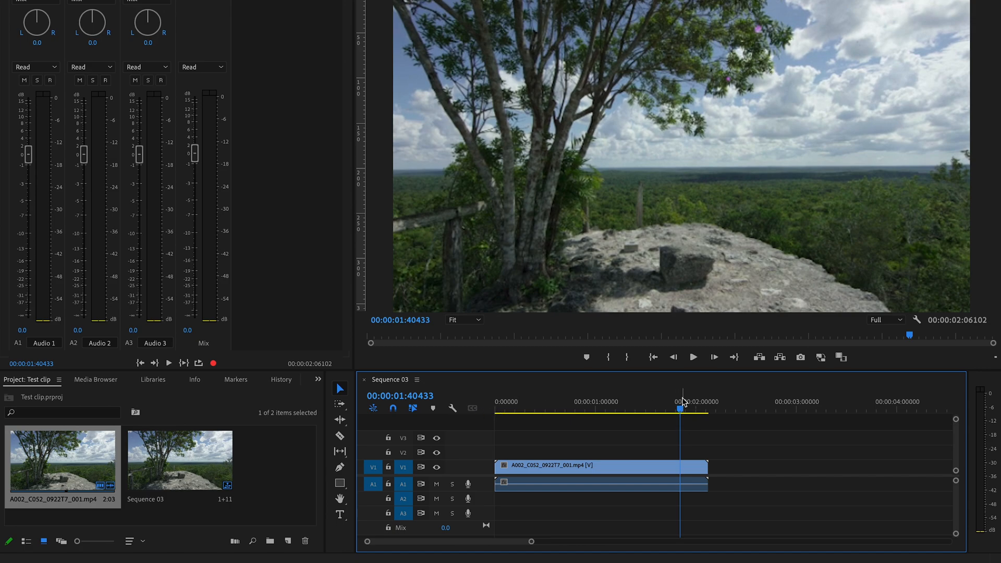
mouse_move(518, 422)
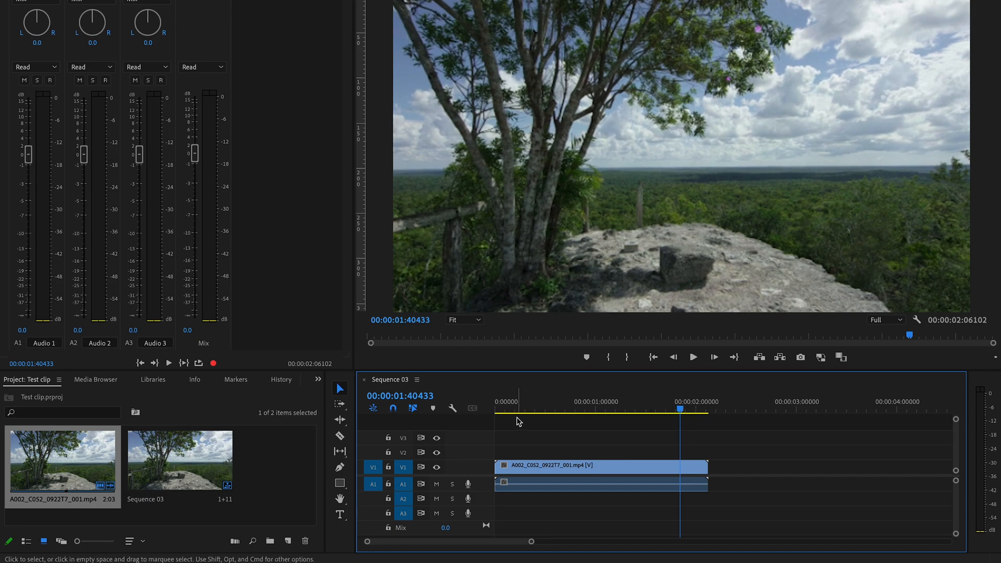
Uncheck Time Ruler Numbers from the Timeline panel menu so the ruler shows no numbers
click(417, 379)
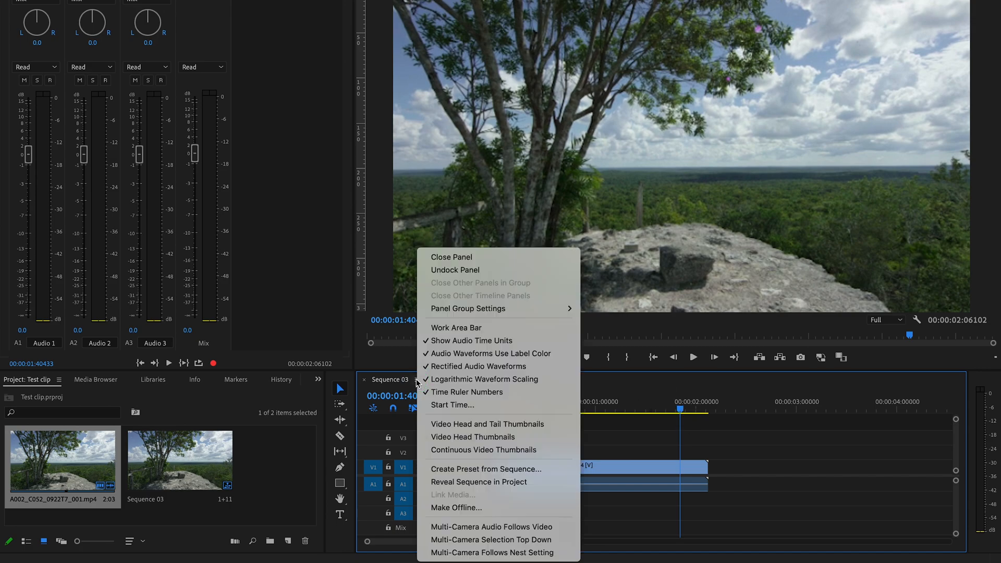
mouse_move(498, 420)
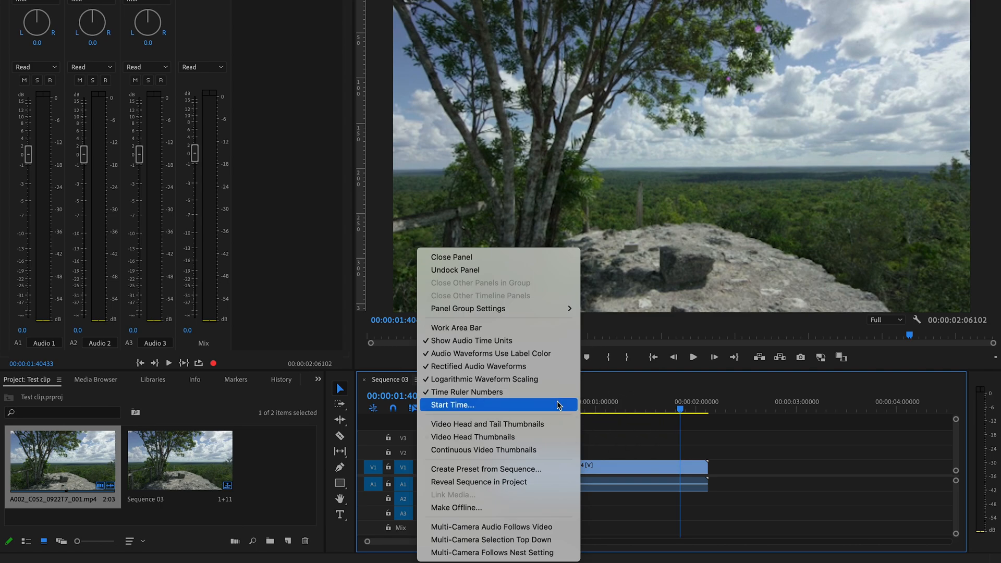
mouse_move(403, 383)
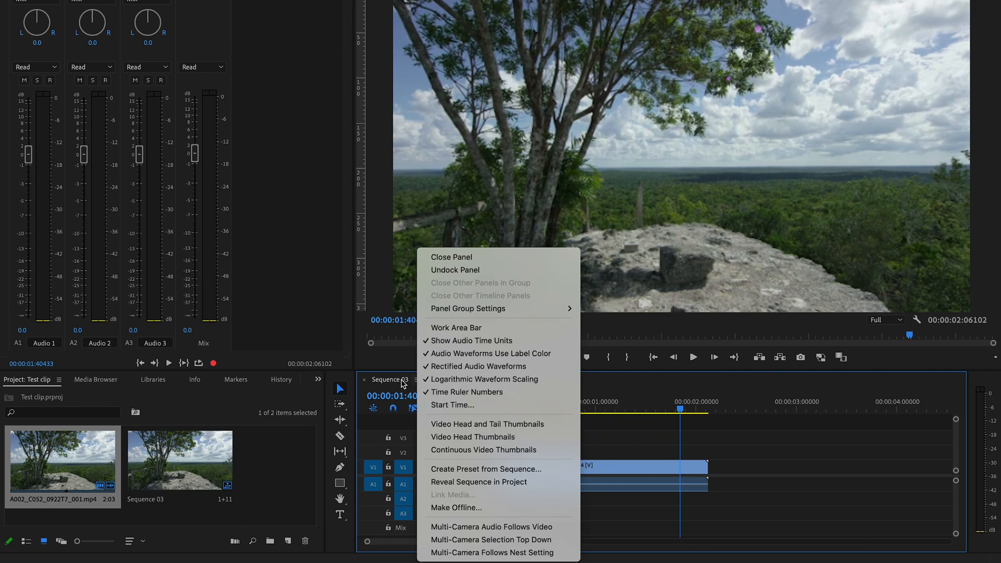
mouse_move(467, 393)
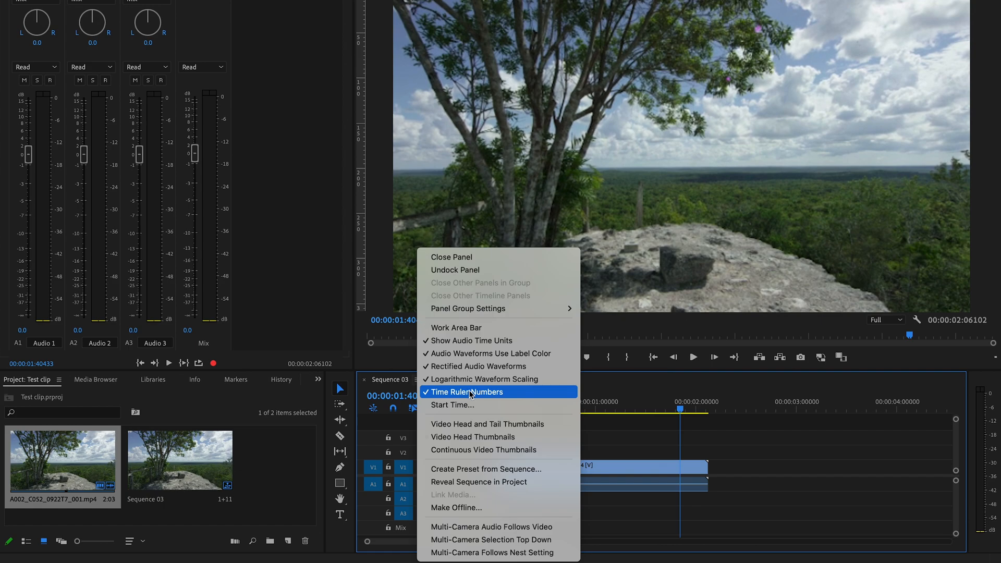
click(467, 393)
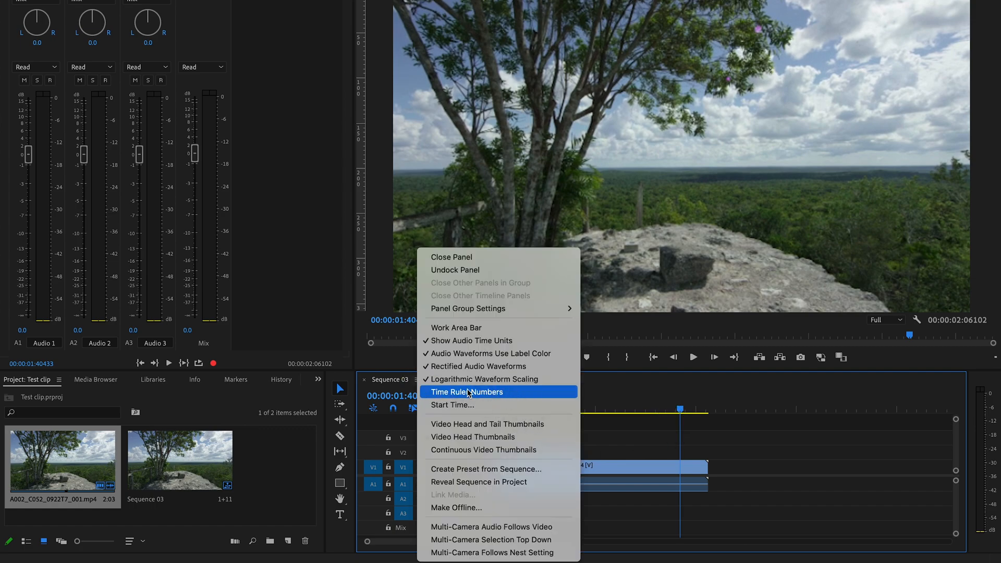
click(467, 391)
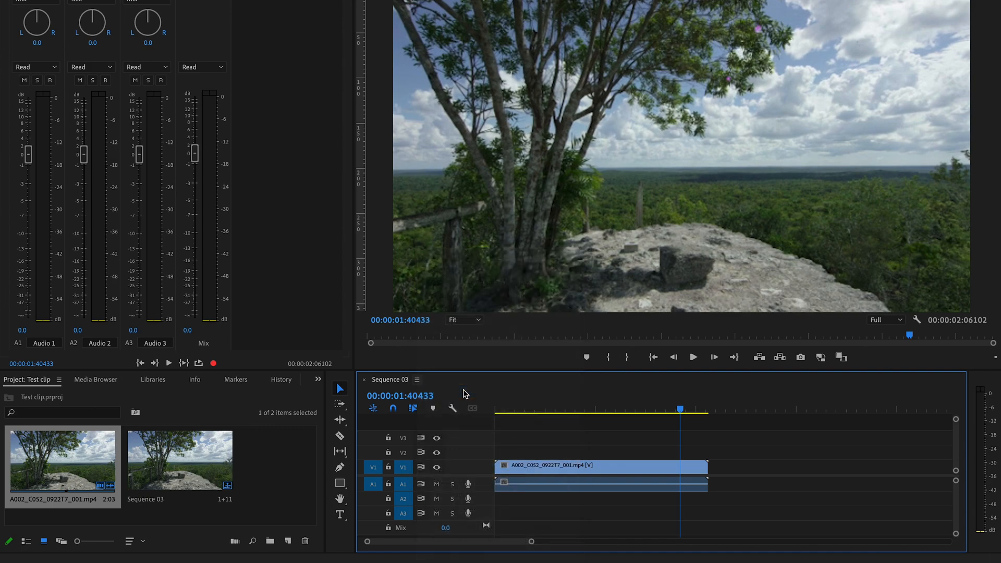
Toggle Show Audio Time Units off to frame counts, then back on to seconds
right_click(617, 408)
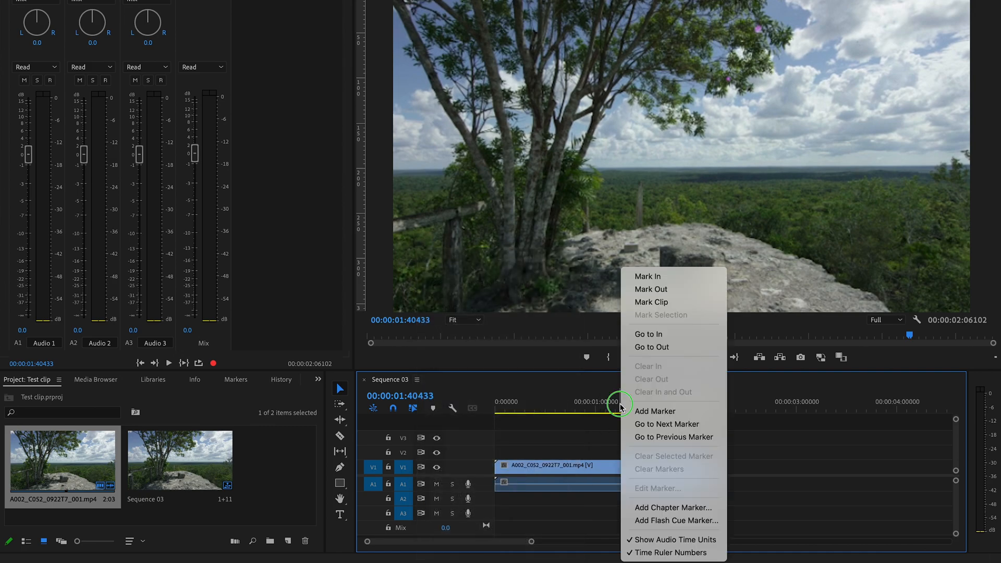
mouse_move(647, 559)
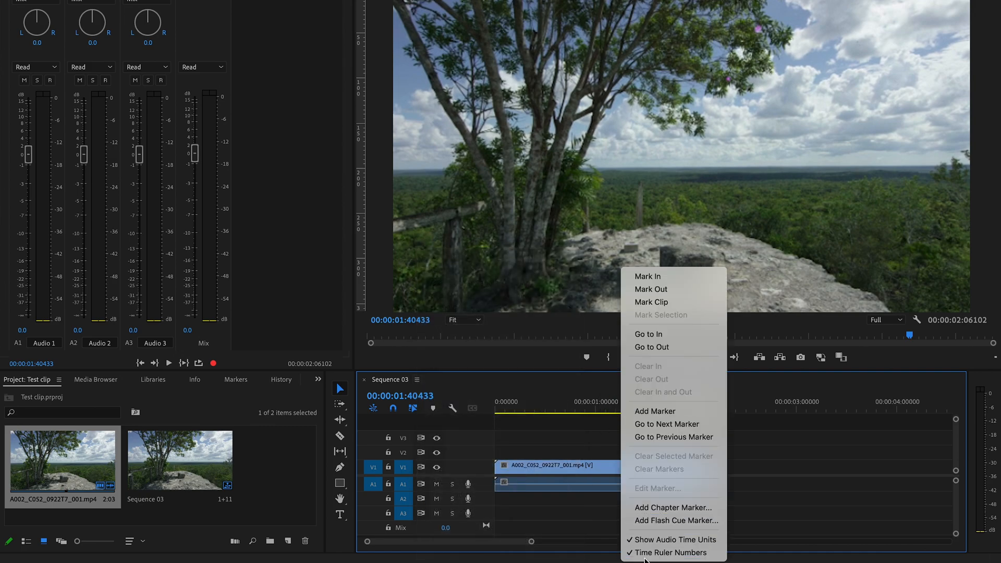
click(670, 539)
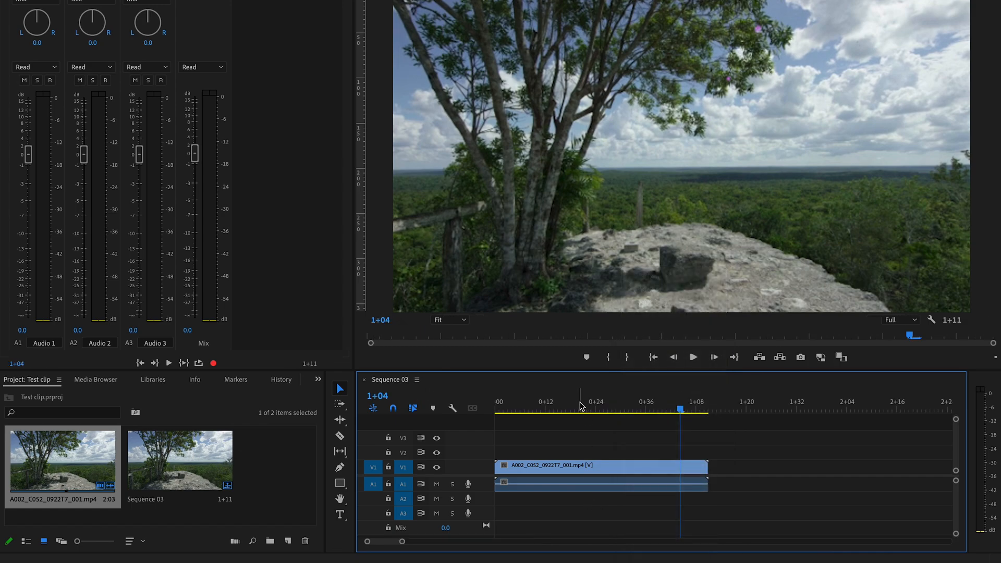
right_click(581, 403)
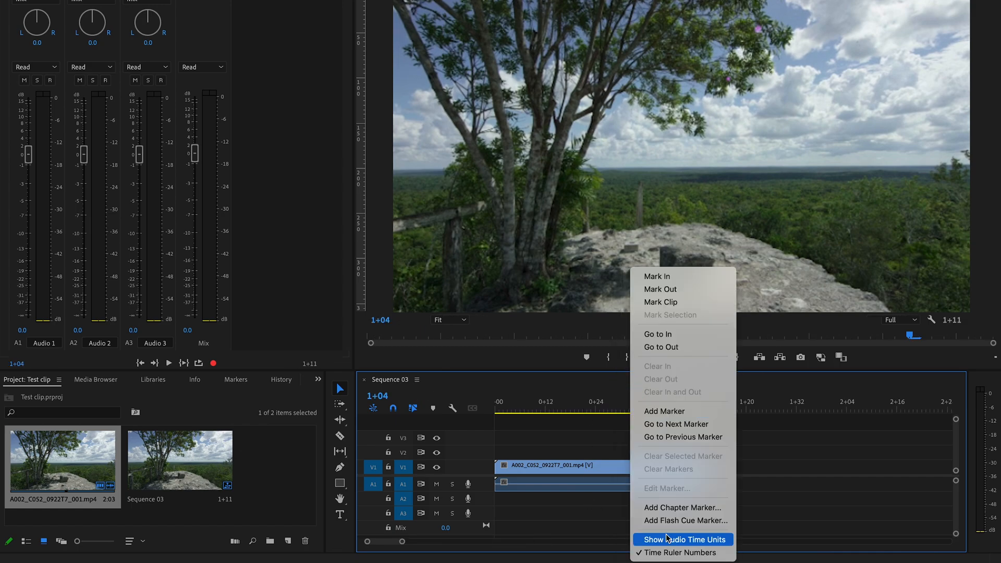
click(683, 540)
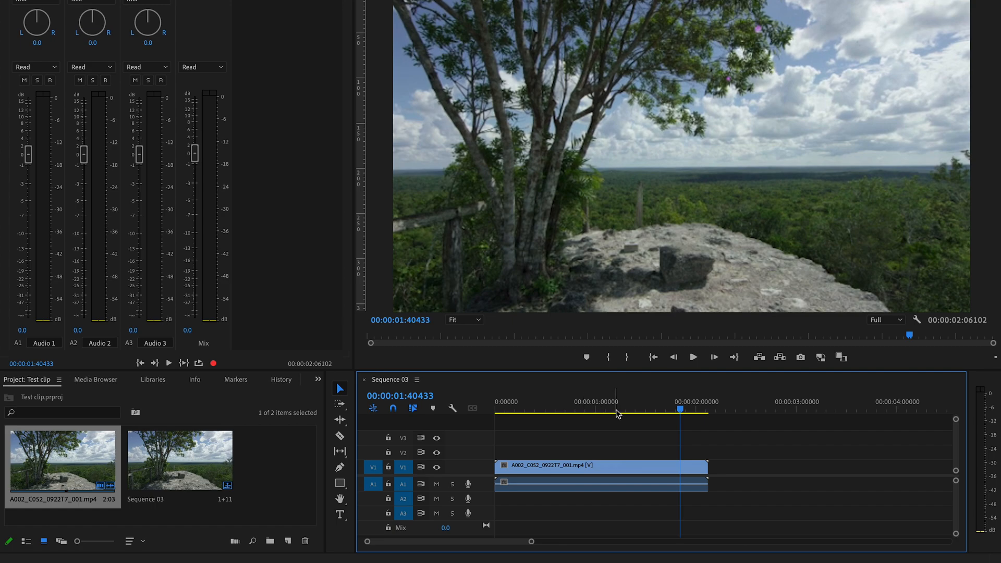
mouse_move(623, 404)
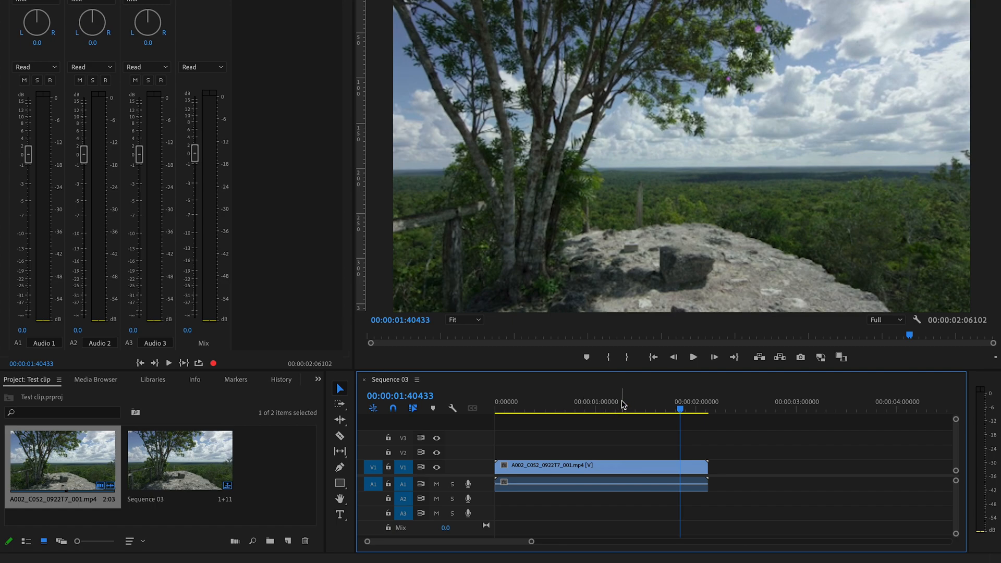
mouse_move(560, 394)
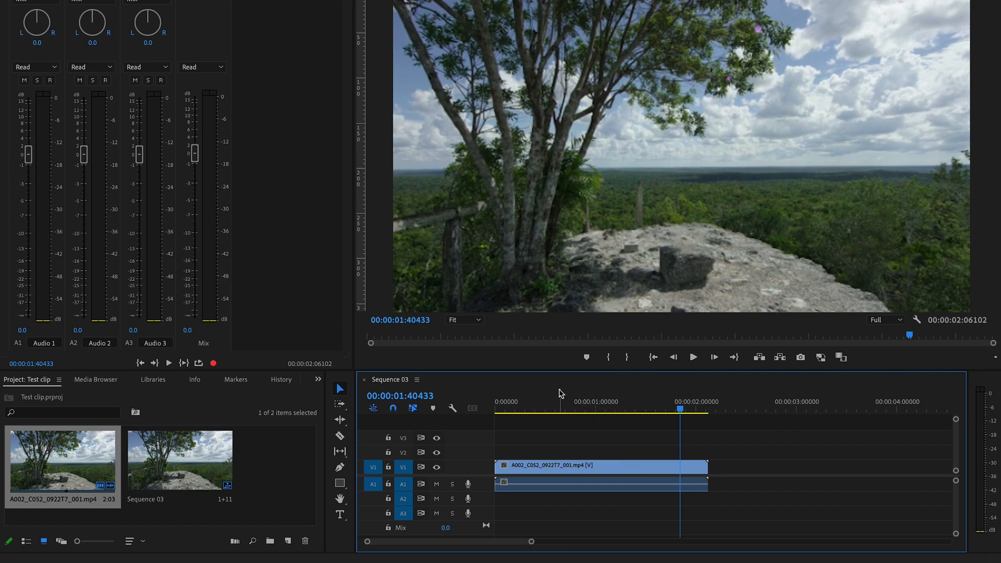
mouse_move(551, 408)
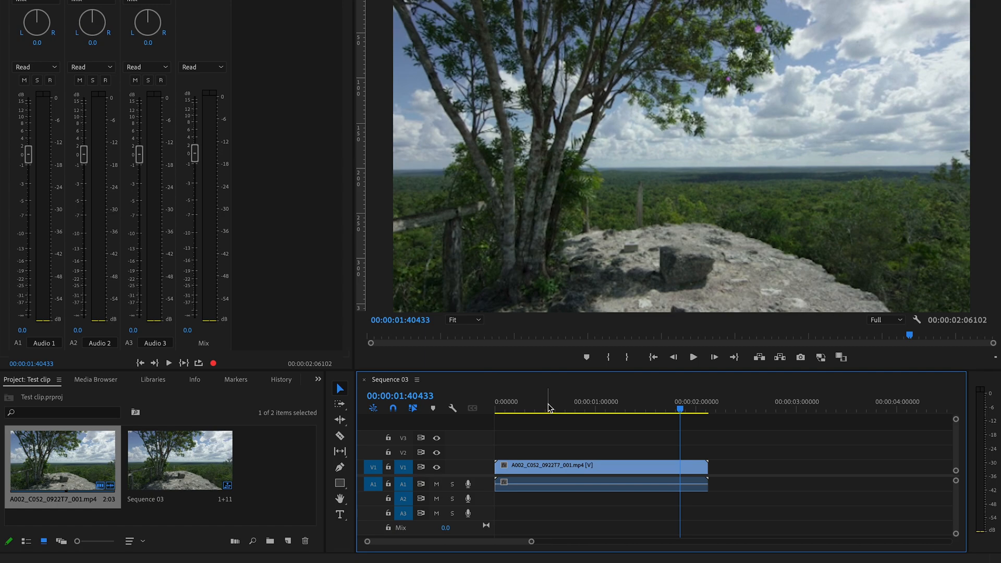